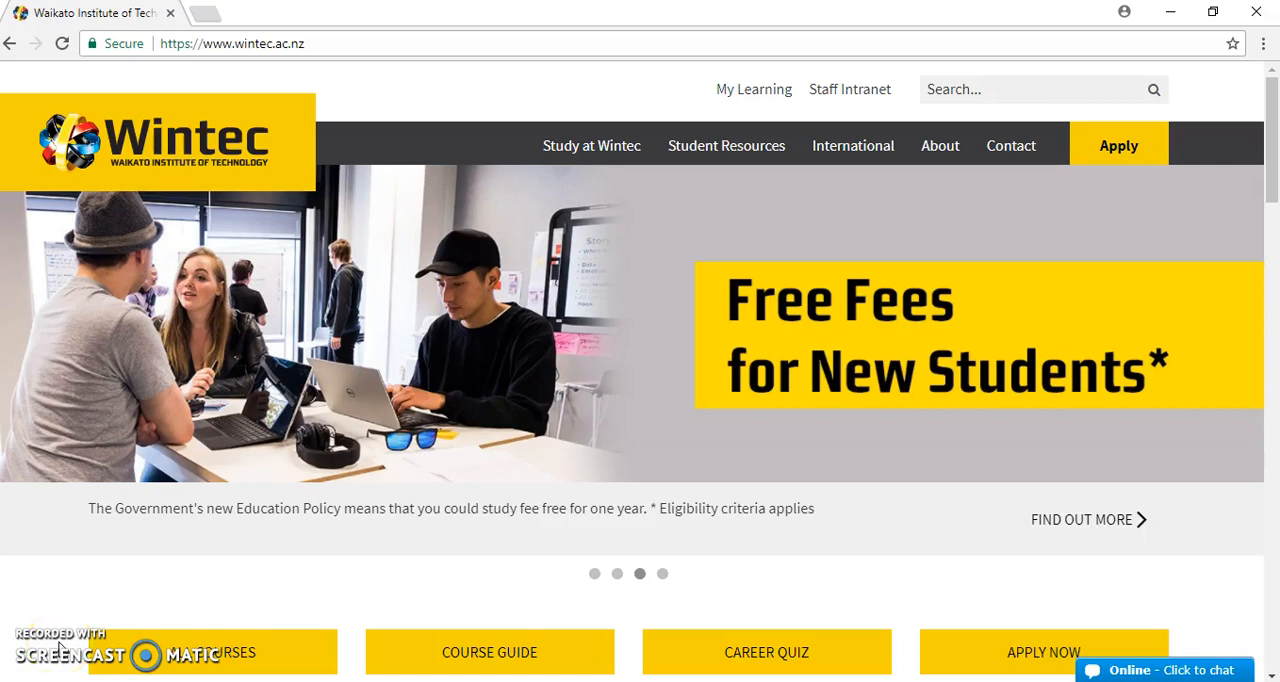
pyautogui.moveTo(378, 152)
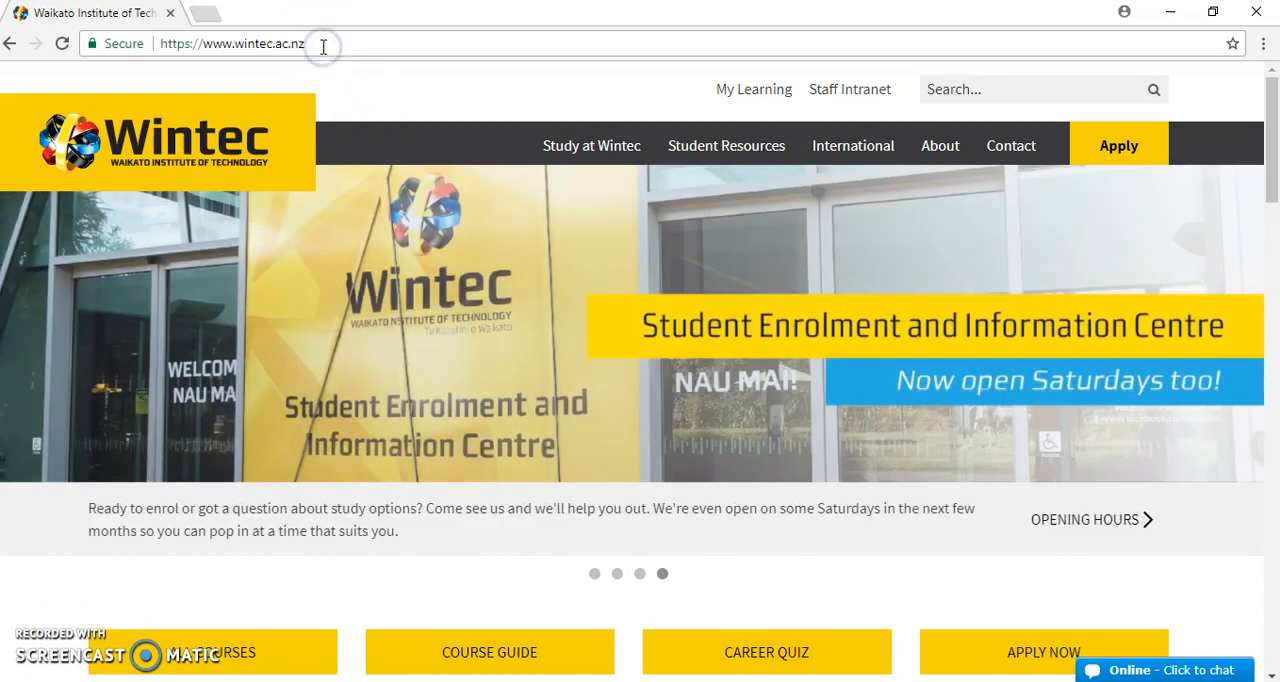
pyautogui.moveTo(432, 82)
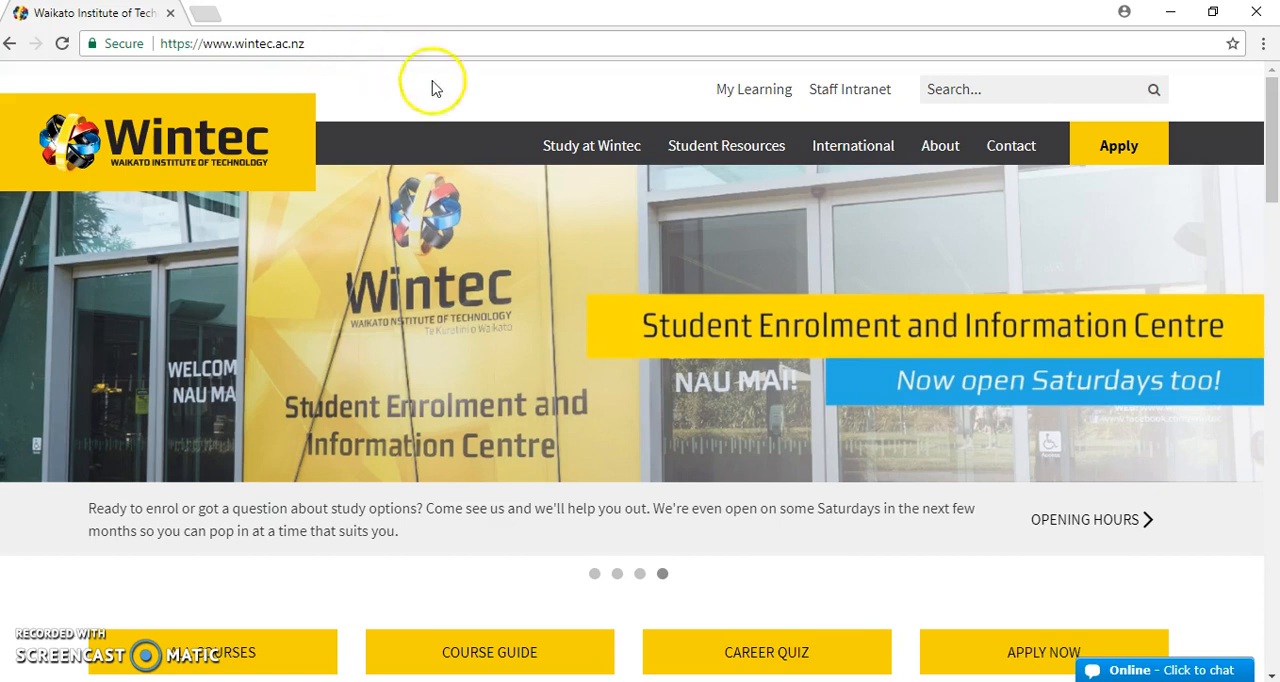
pyautogui.moveTo(766, 100)
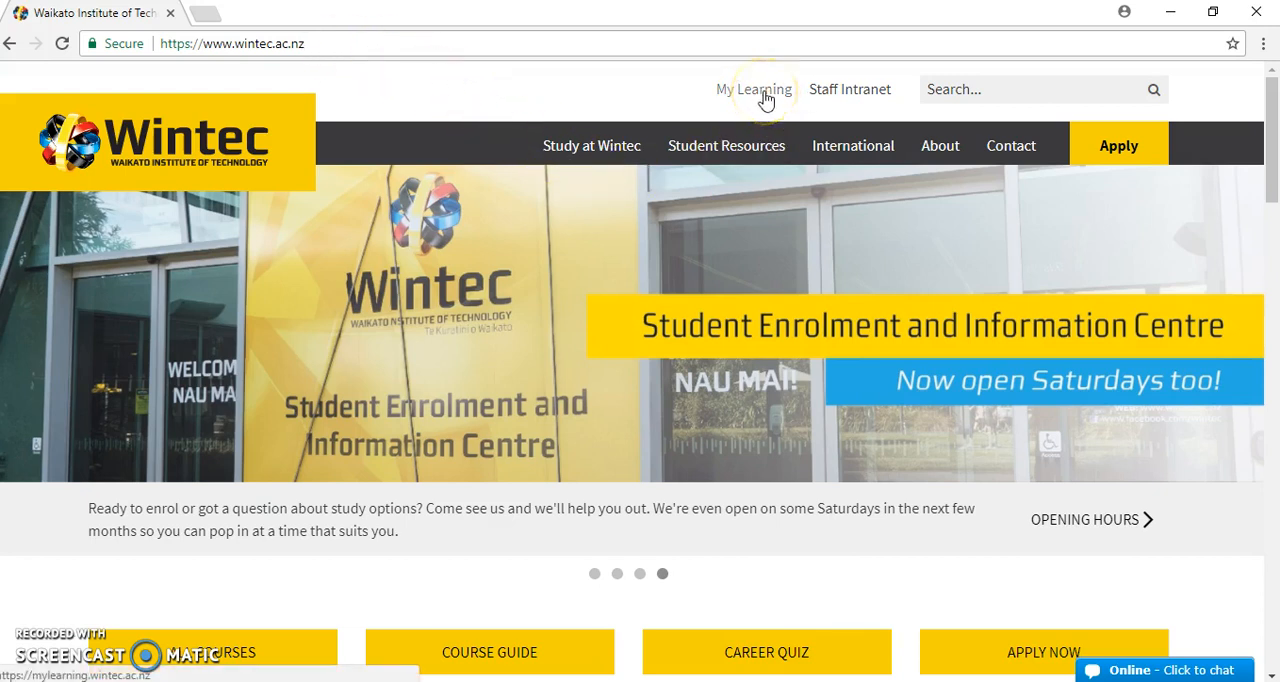
# Go from the Wintec homepage to the MyLearning login and focus the Username field.
pyautogui.click(766, 88)
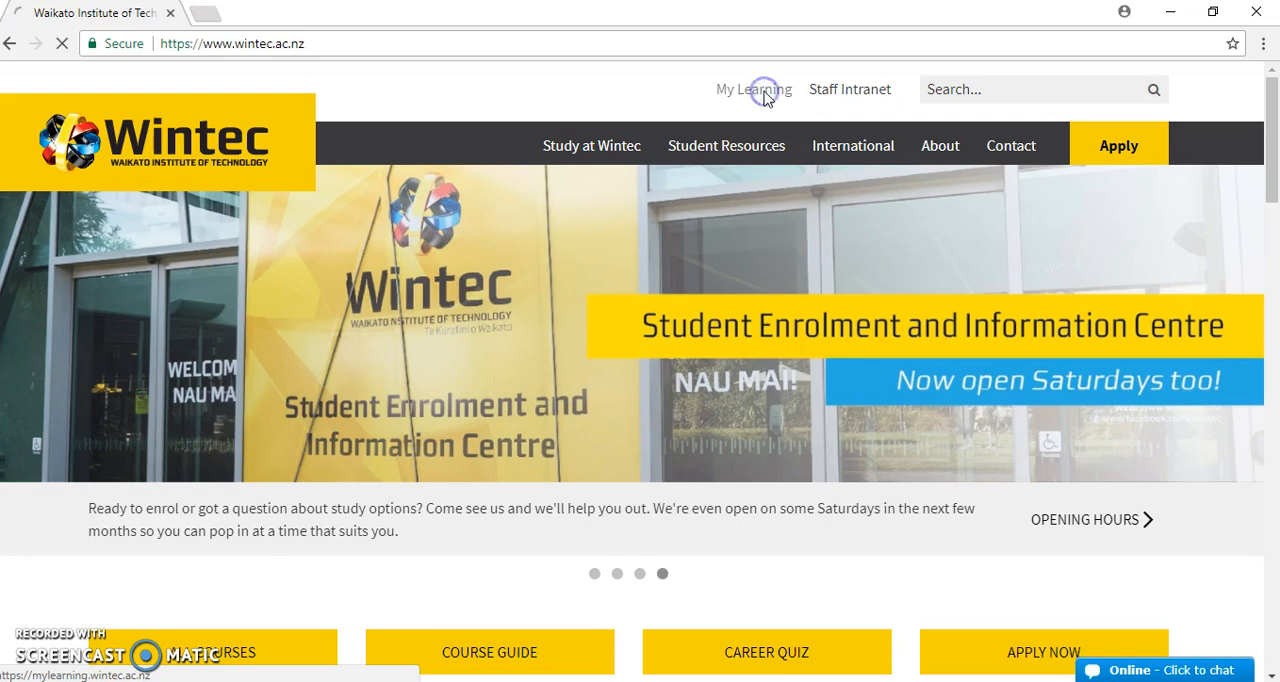
pyautogui.click(754, 88)
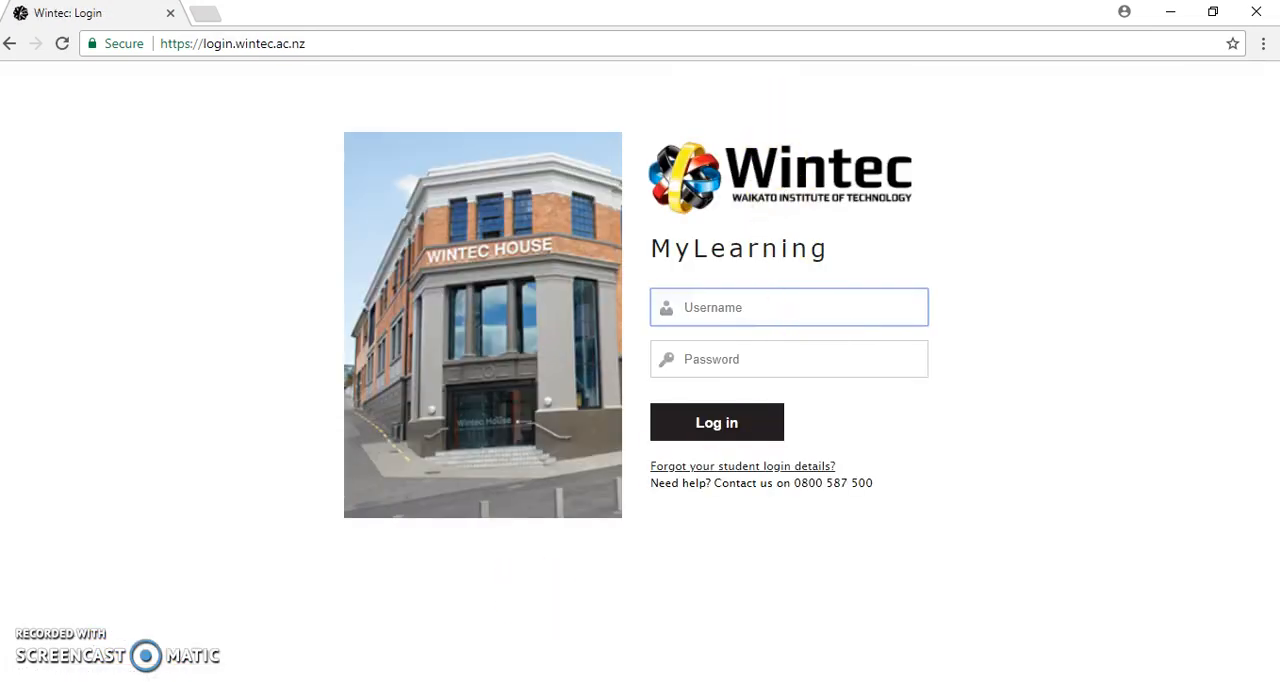
pyautogui.click(788, 308)
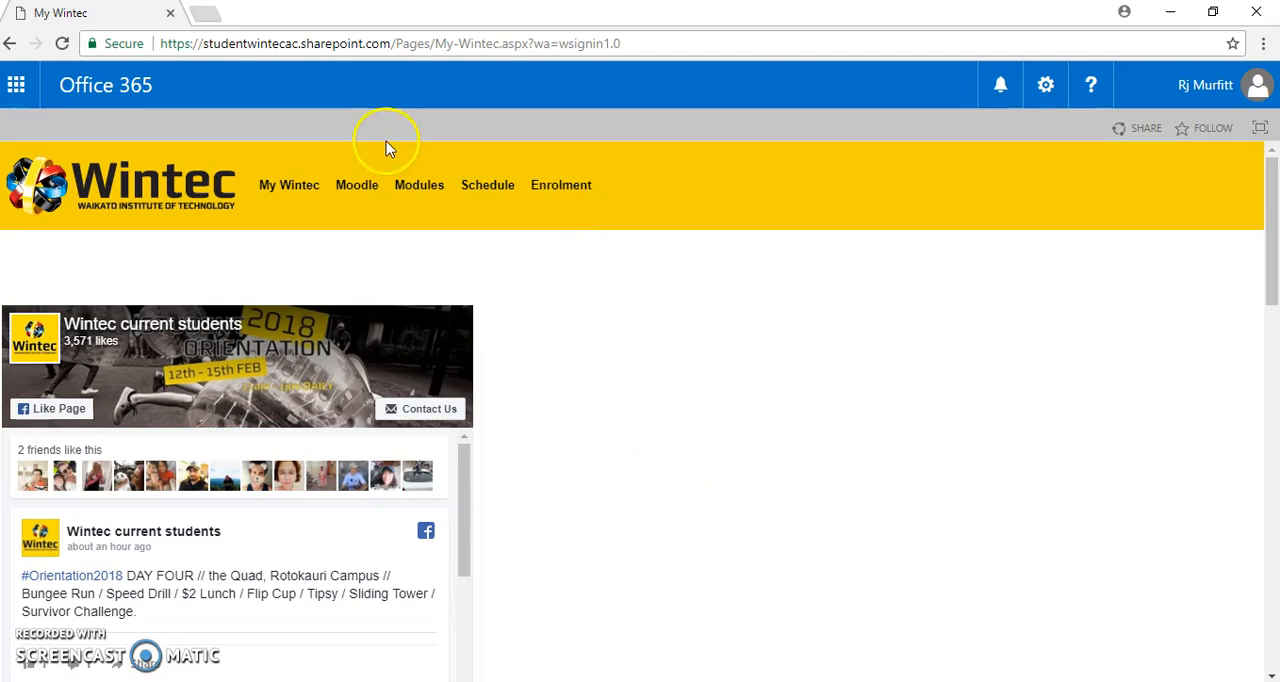
pyautogui.moveTo(16, 82)
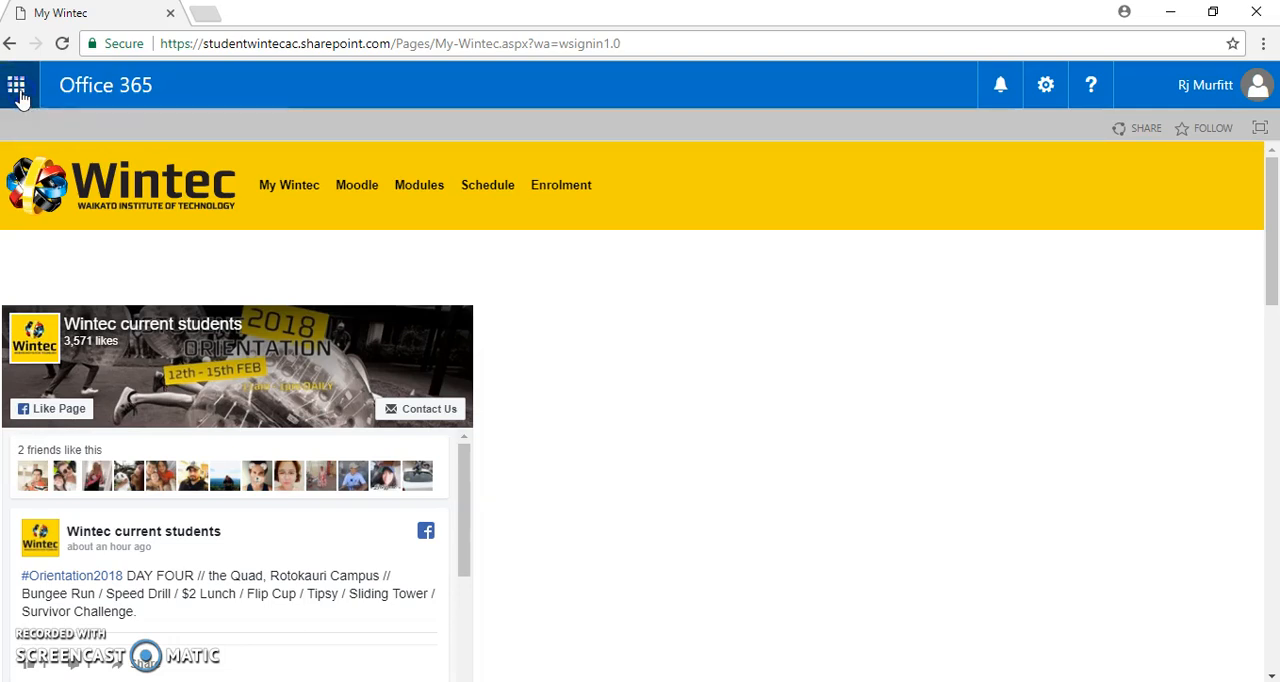
# Launch the Calendar app from the Office 365 app launcher.
pyautogui.click(16, 80)
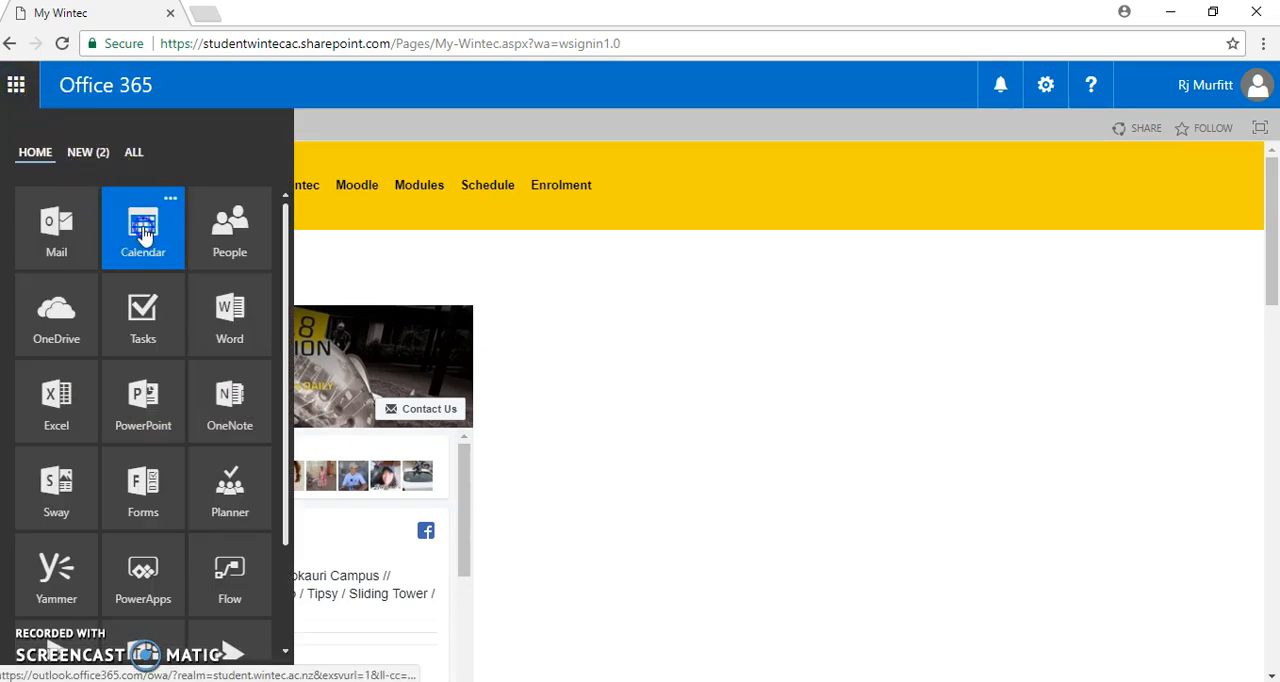
pyautogui.click(56, 228)
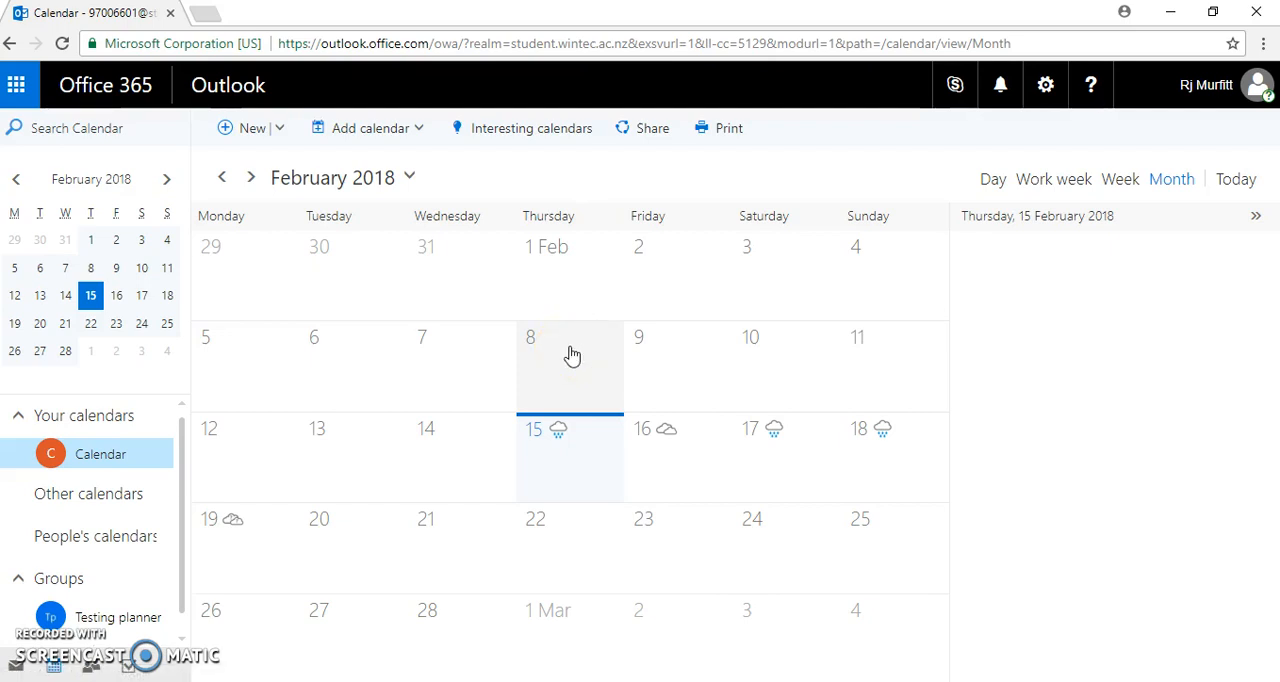
pyautogui.moveTo(464, 336)
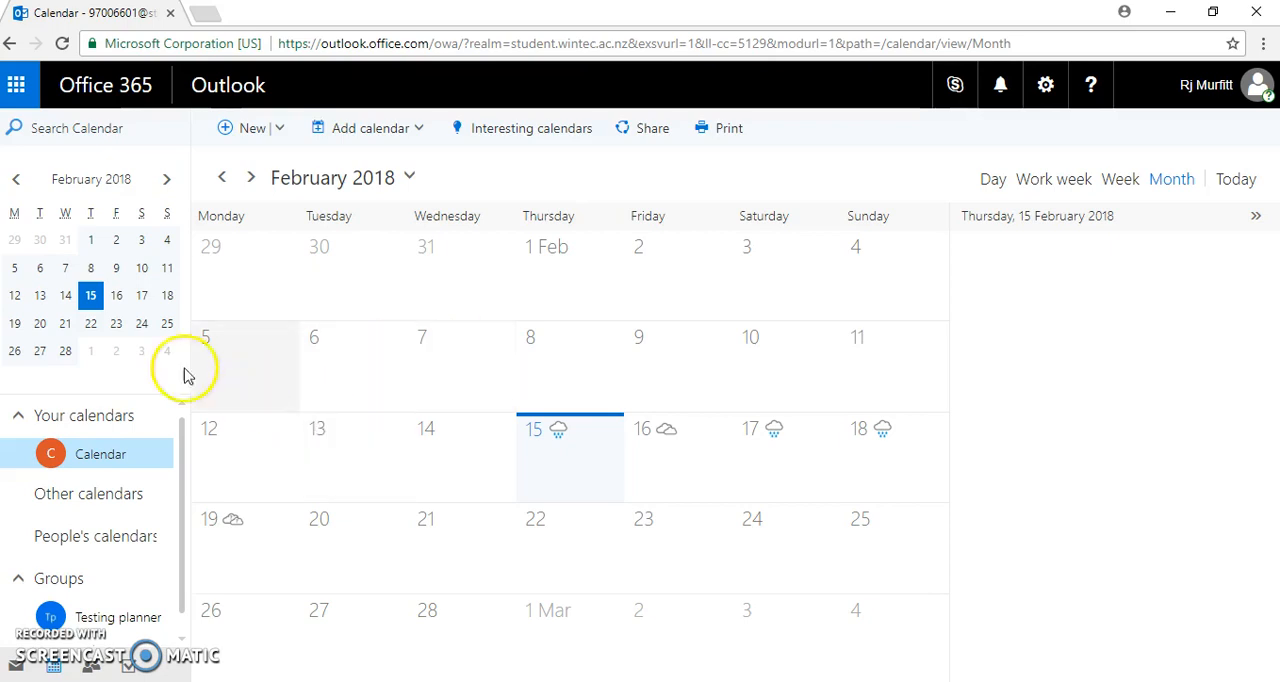
# Advance the calendar view to March 2018 showing the Monday ESGD719-01-A classes.
pyautogui.click(168, 180)
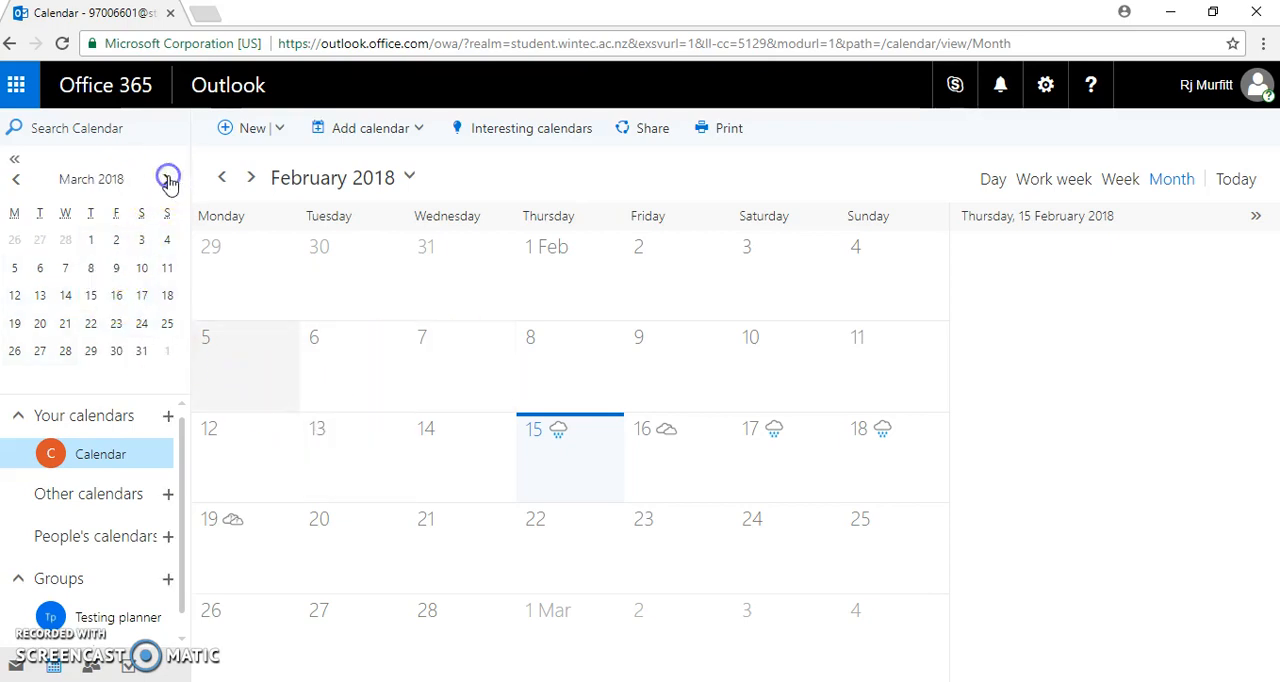
pyautogui.click(168, 180)
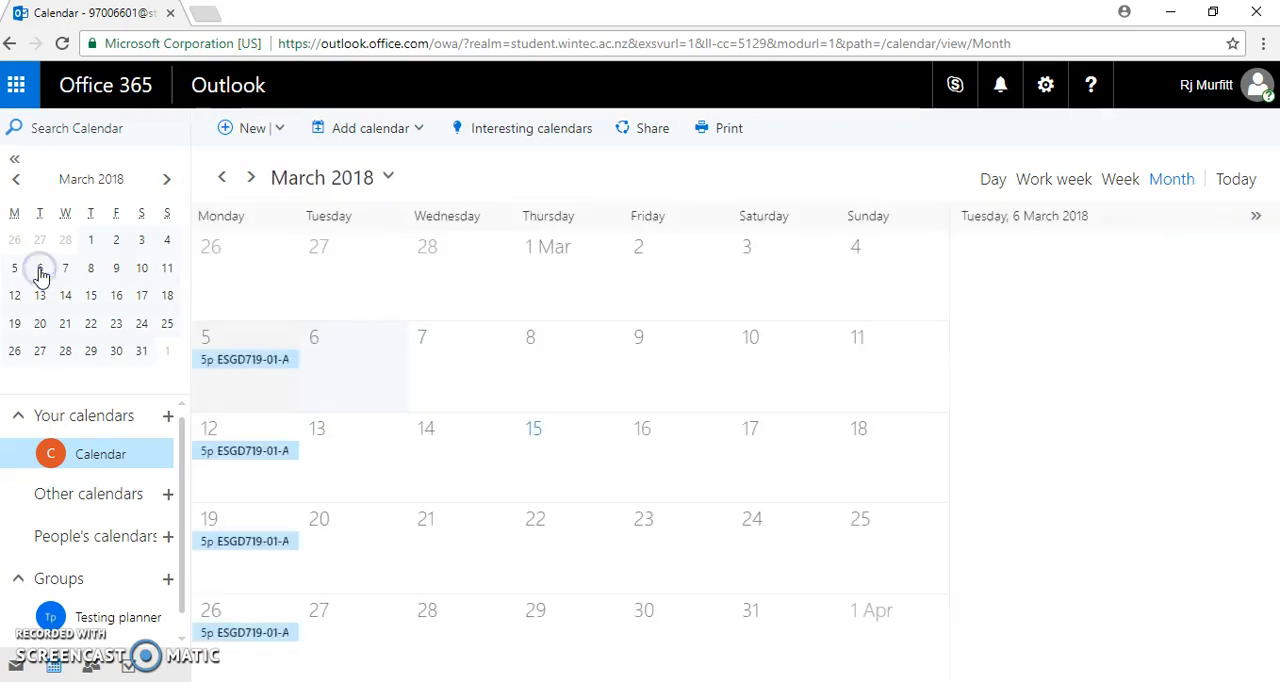
pyautogui.moveTo(256, 392)
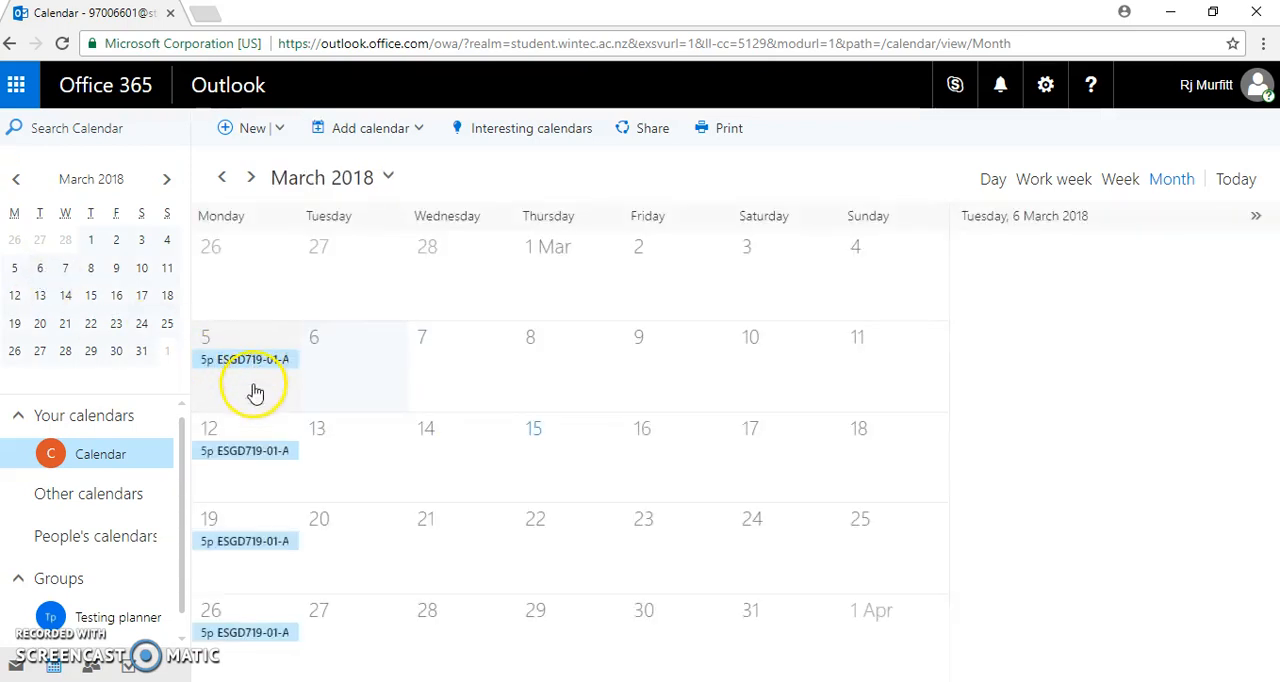
pyautogui.moveTo(238, 540)
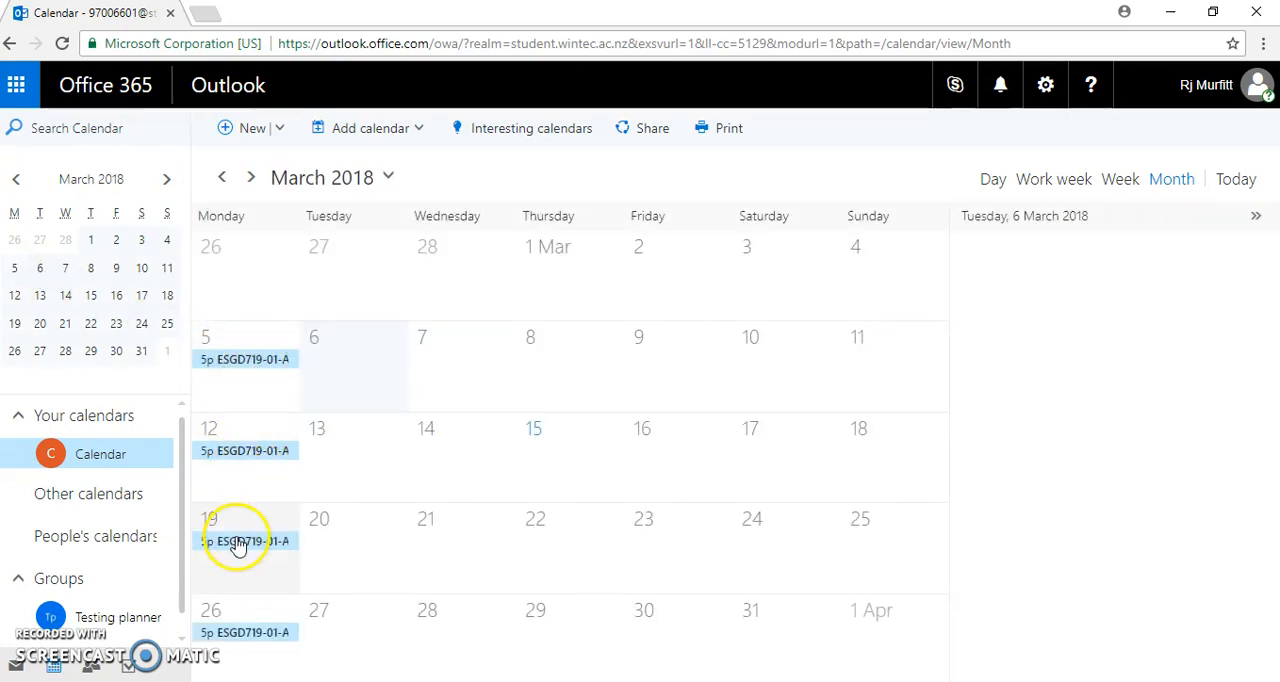
pyautogui.moveTo(540, 388)
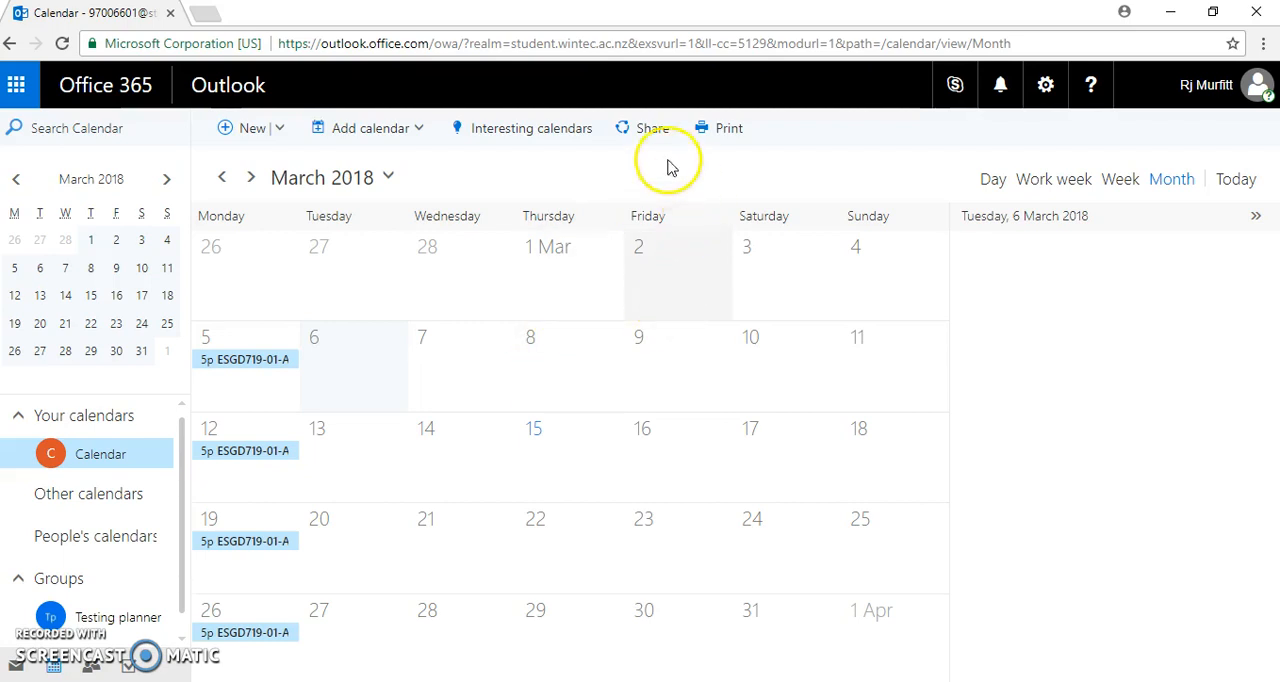
pyautogui.moveTo(648, 136)
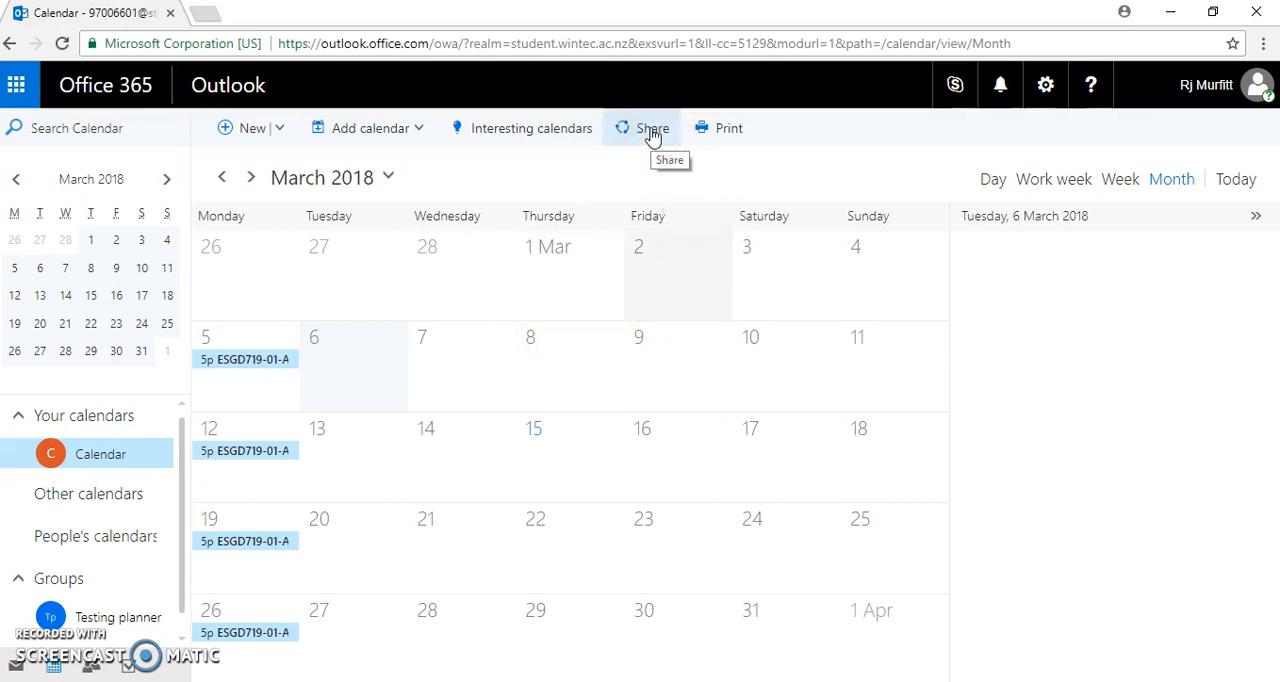
# Start an email sharing invitation for this calendar, focusing the invitee address box.
pyautogui.click(650, 128)
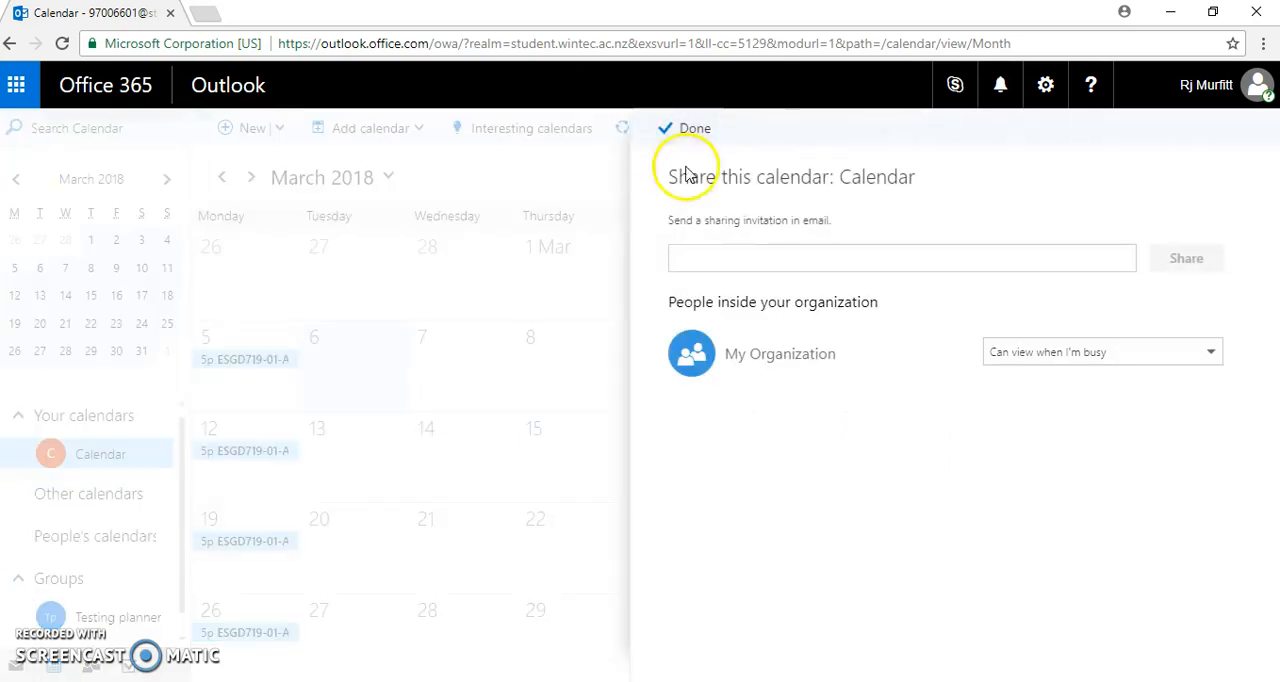
pyautogui.click(900, 256)
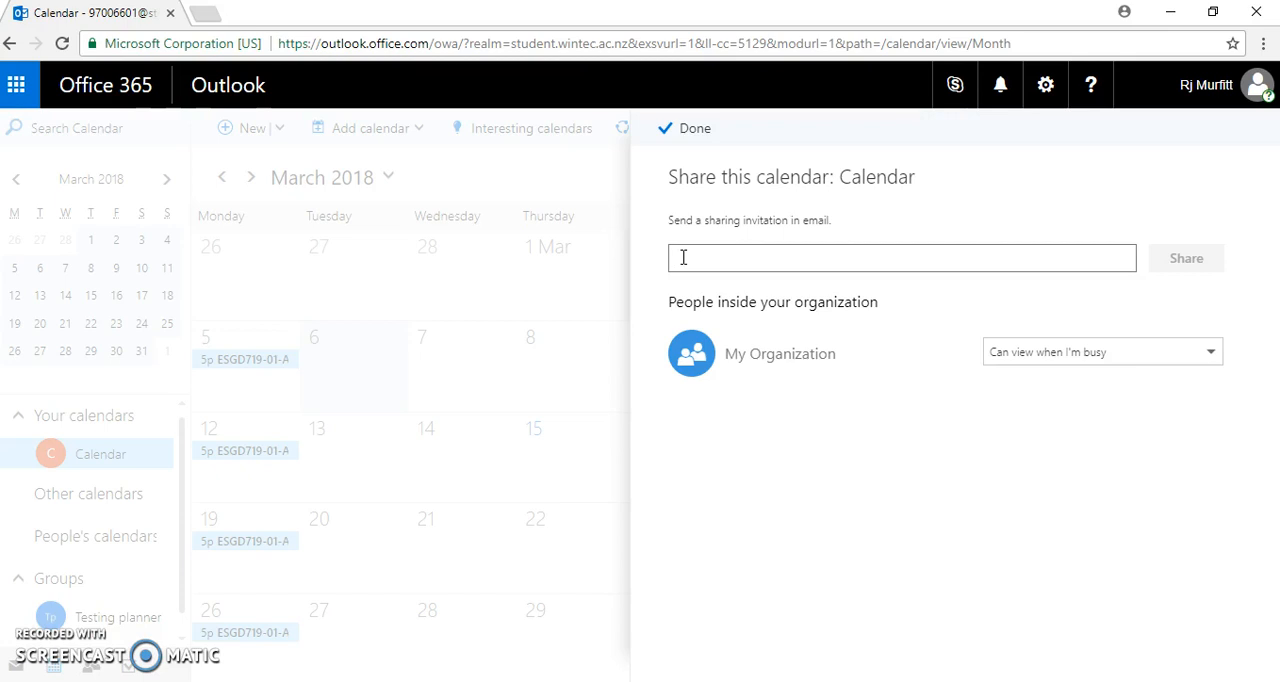
pyautogui.moveTo(1202, 268)
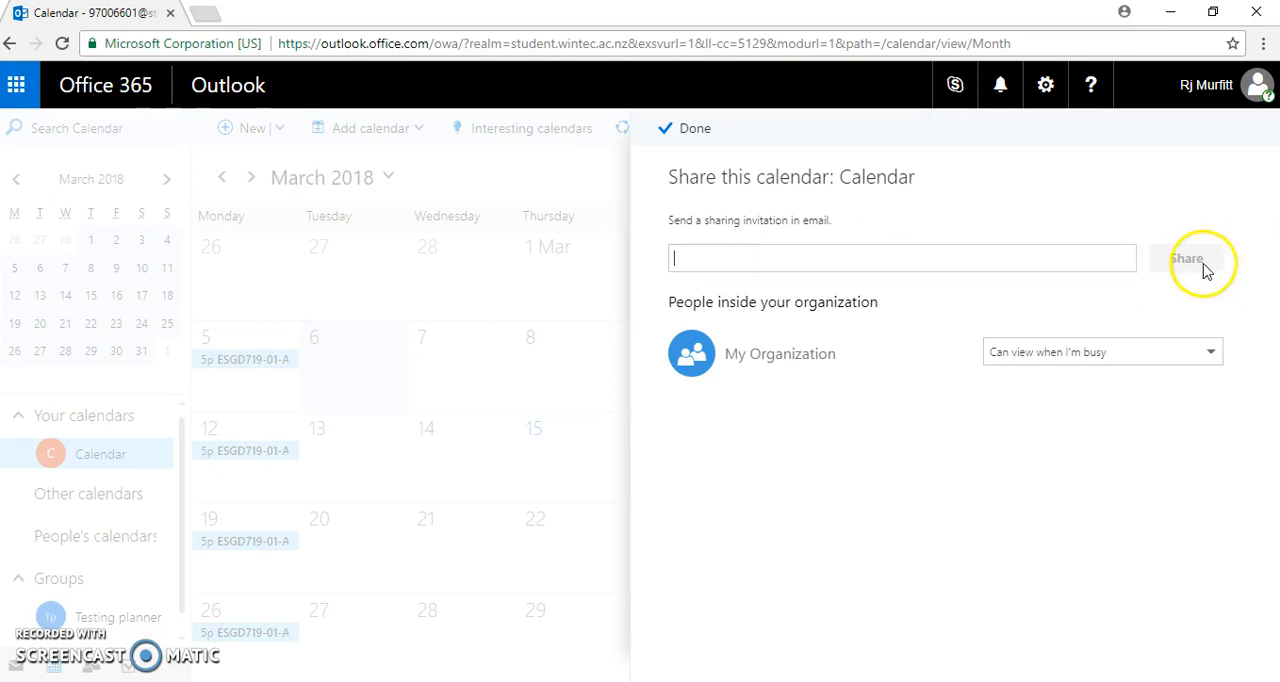